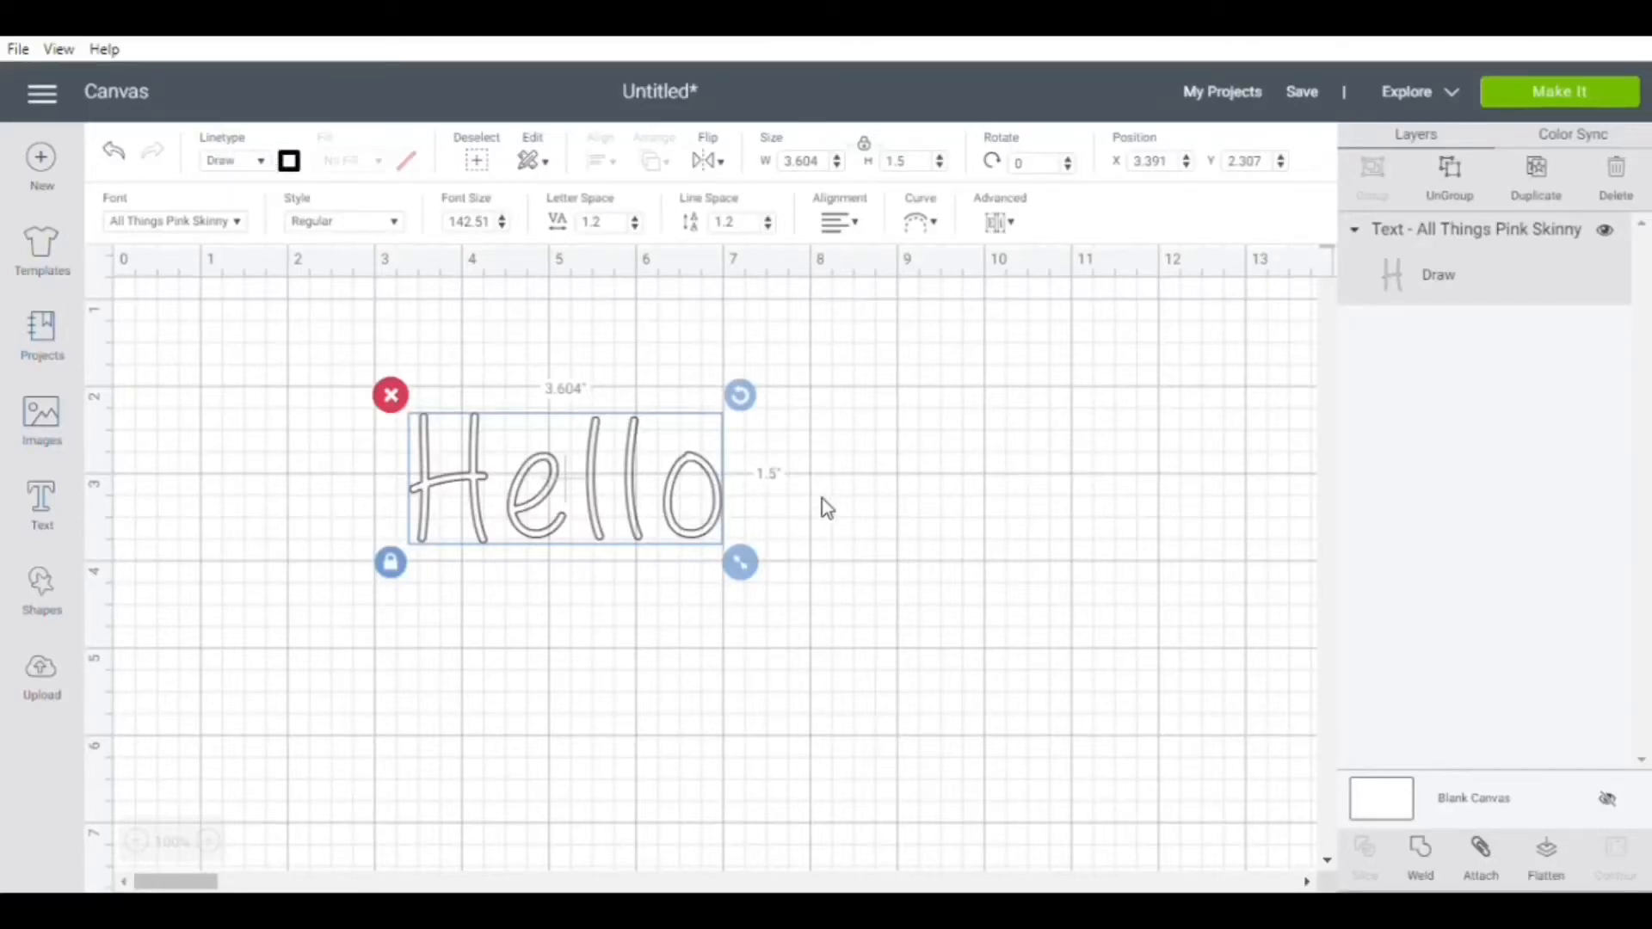
mouse_move(381, 297)
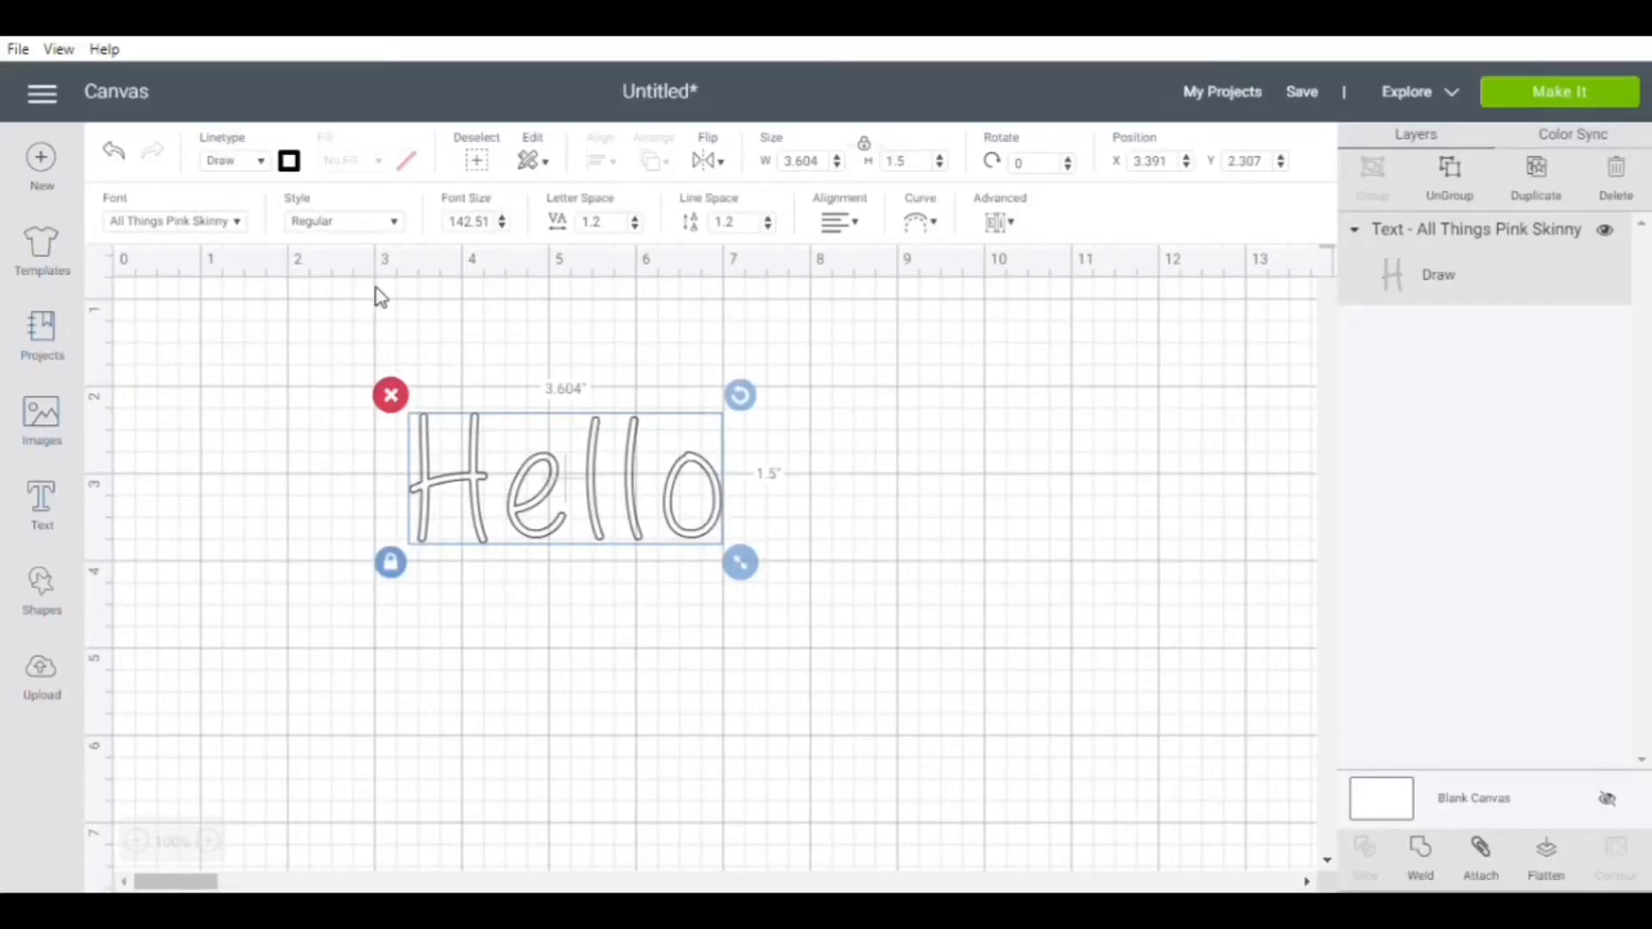
mouse_move(272, 197)
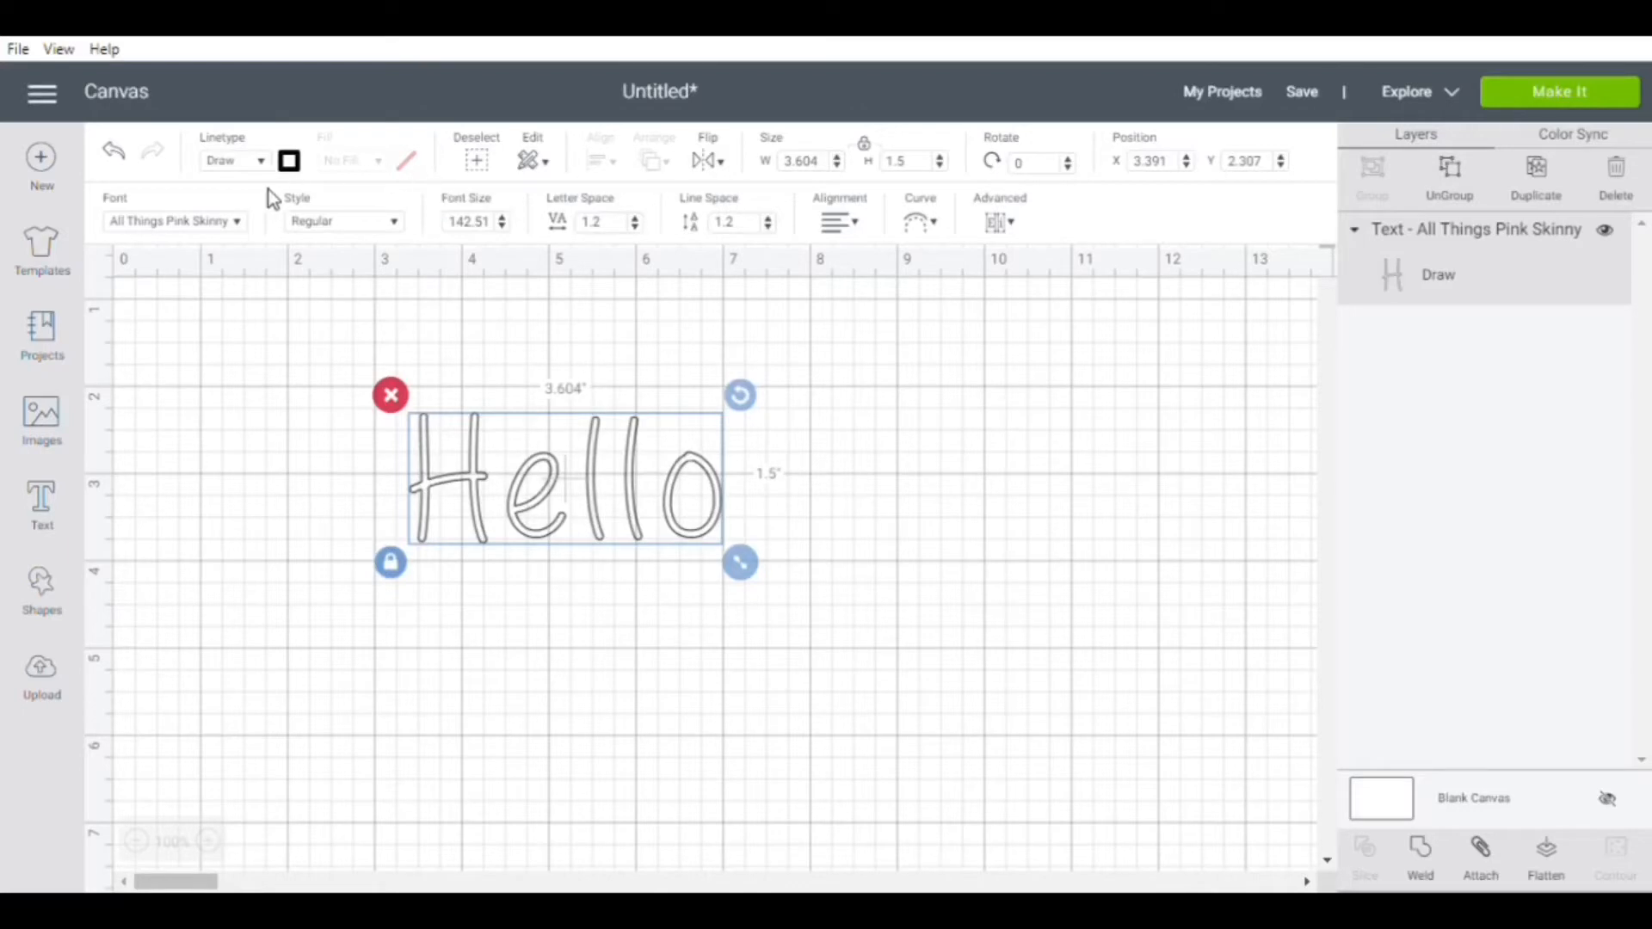
Step: Open the Fonts panel for the Hello text to browse single-layer fonts like All Things Pink Skinny
click(174, 221)
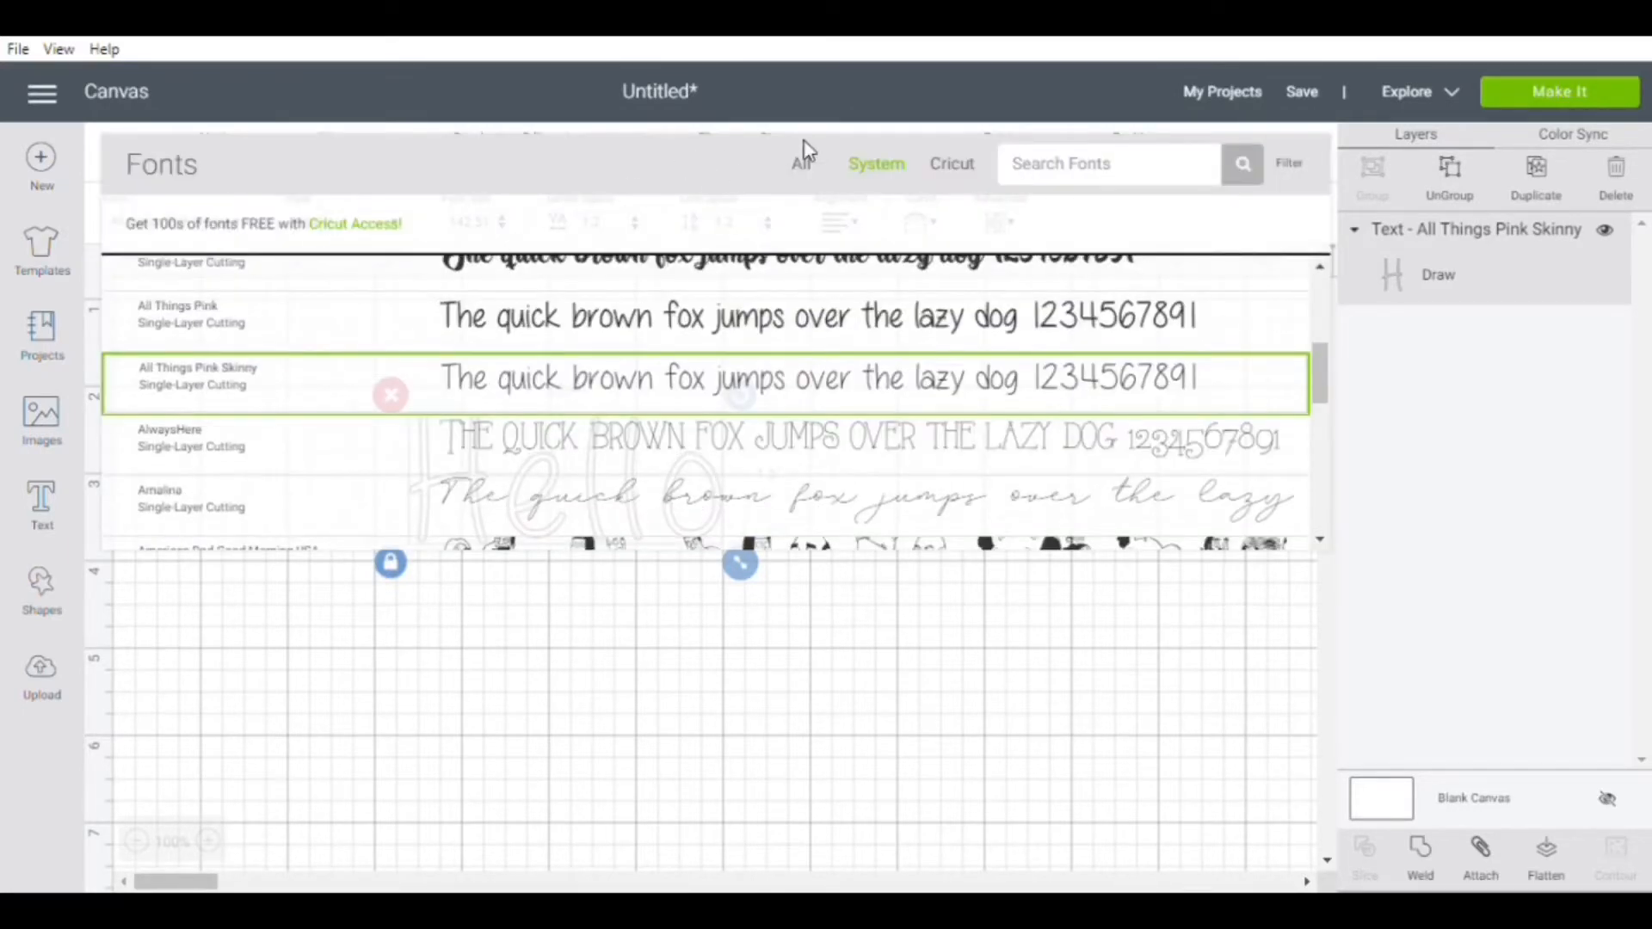
click(801, 163)
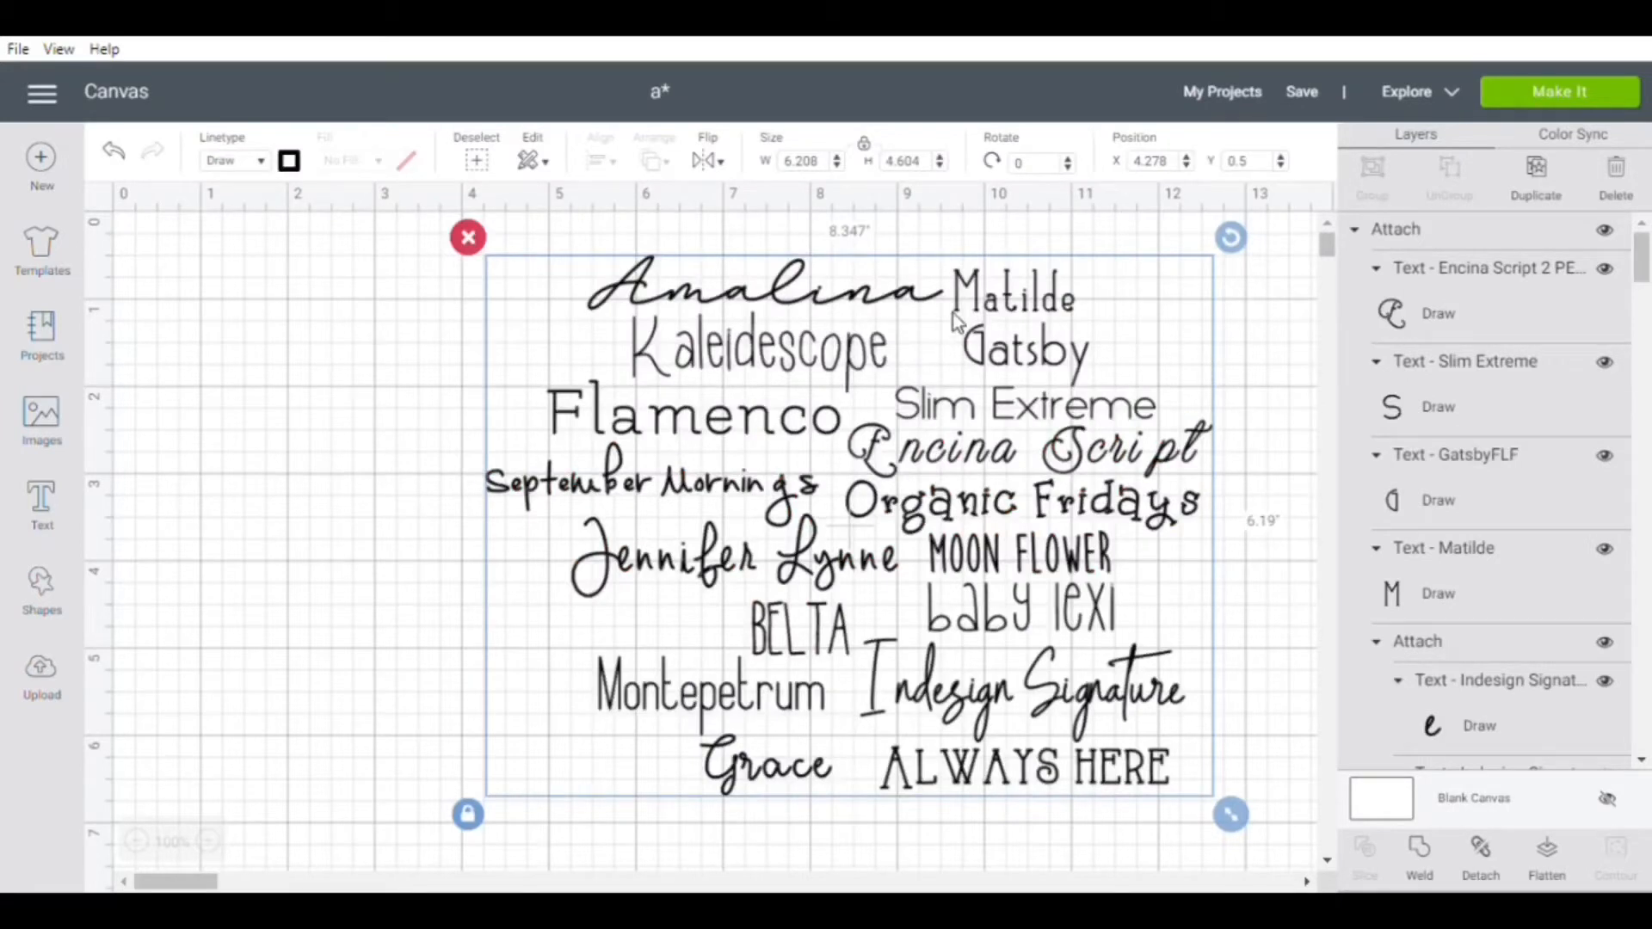
mouse_move(938, 277)
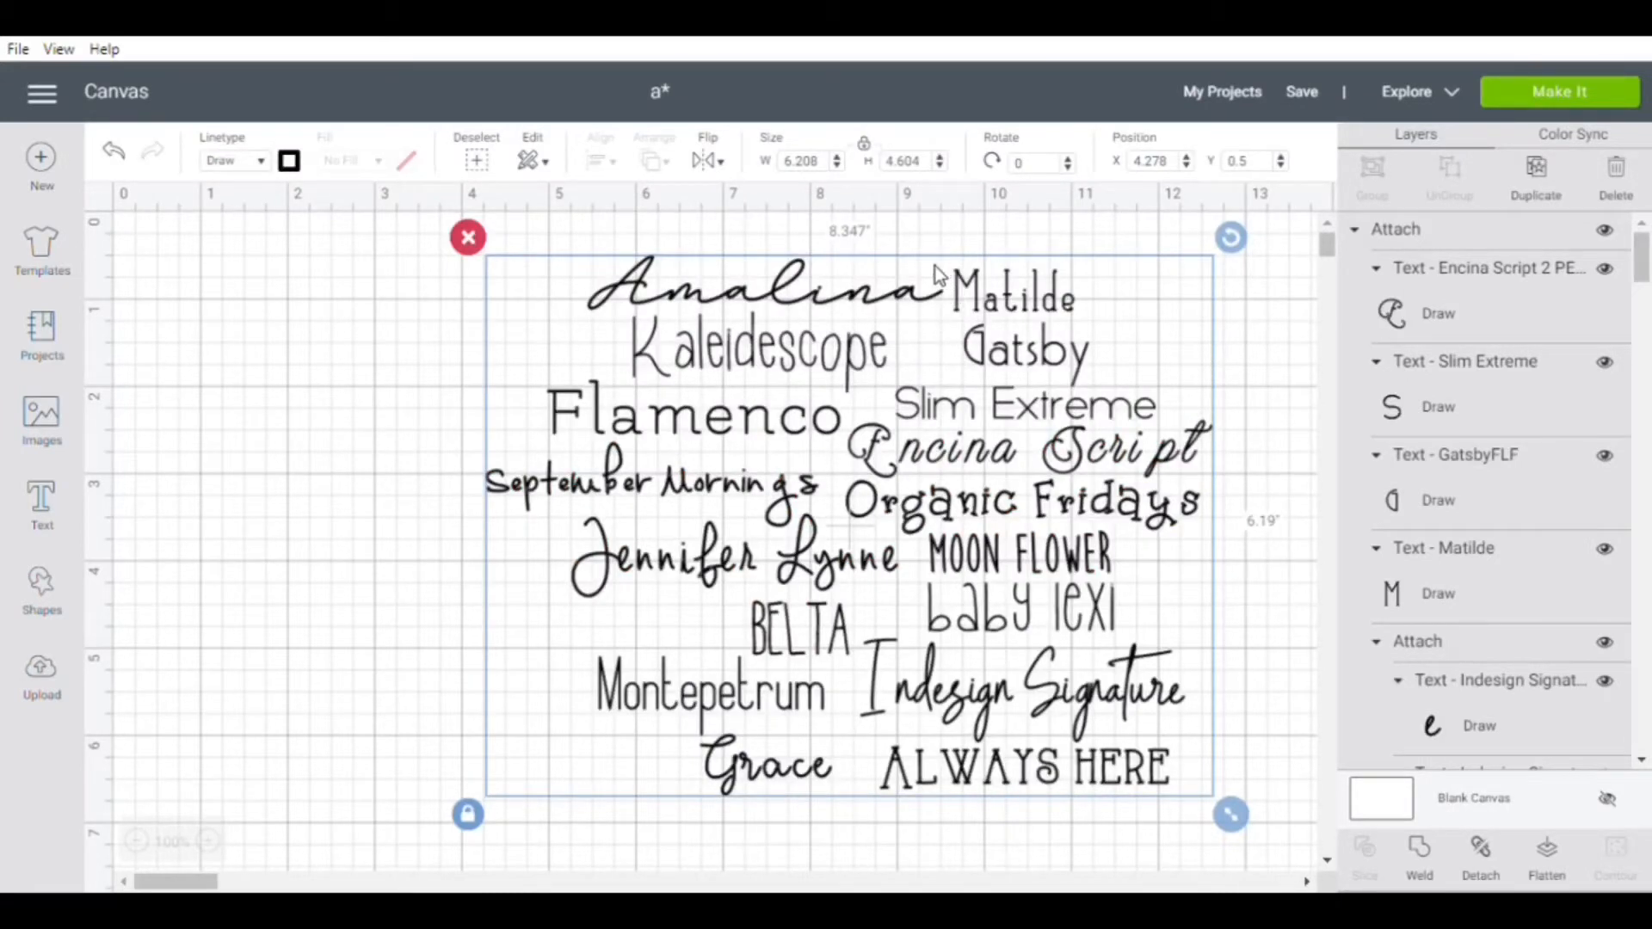
mouse_move(1077, 609)
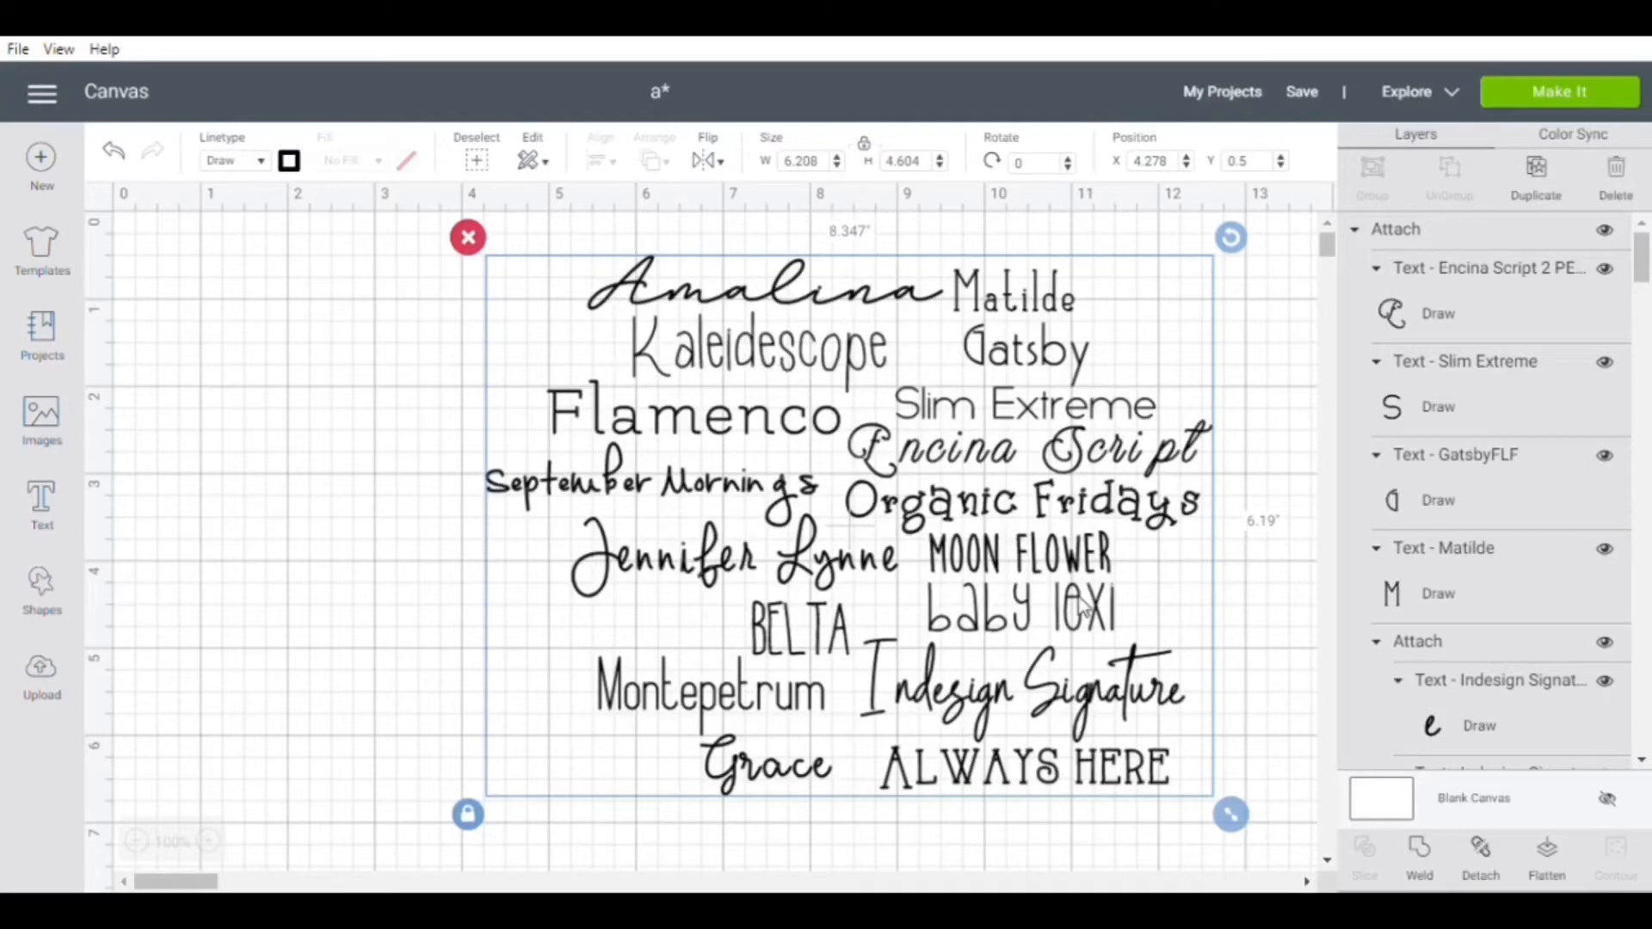